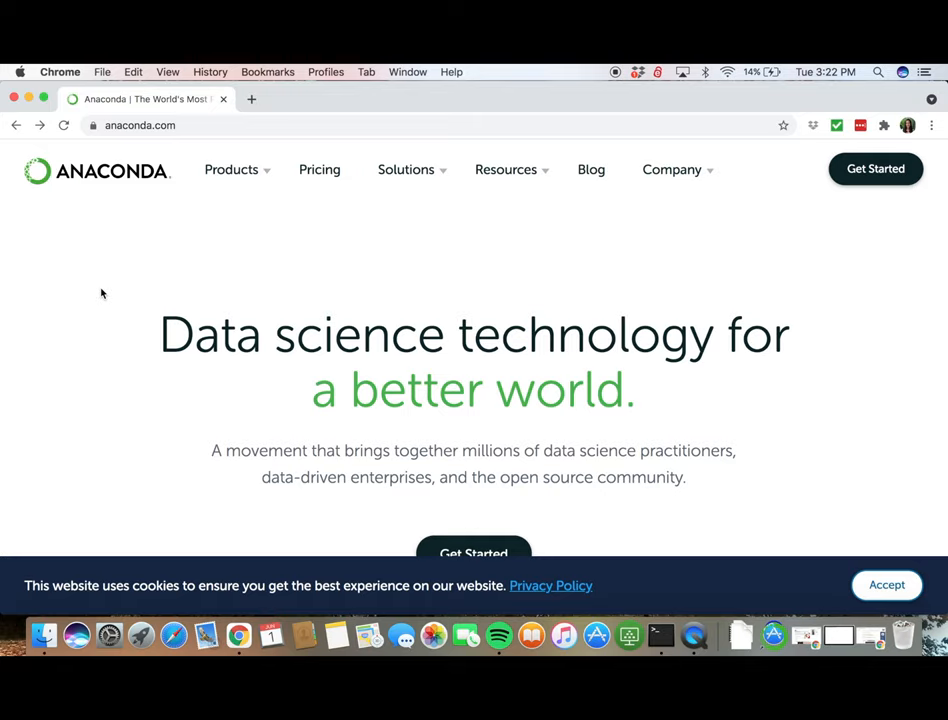
# - Navigate from the Products menu to the Anaconda Individual Edition page and scroll to the installers
pyautogui.click(232, 168)
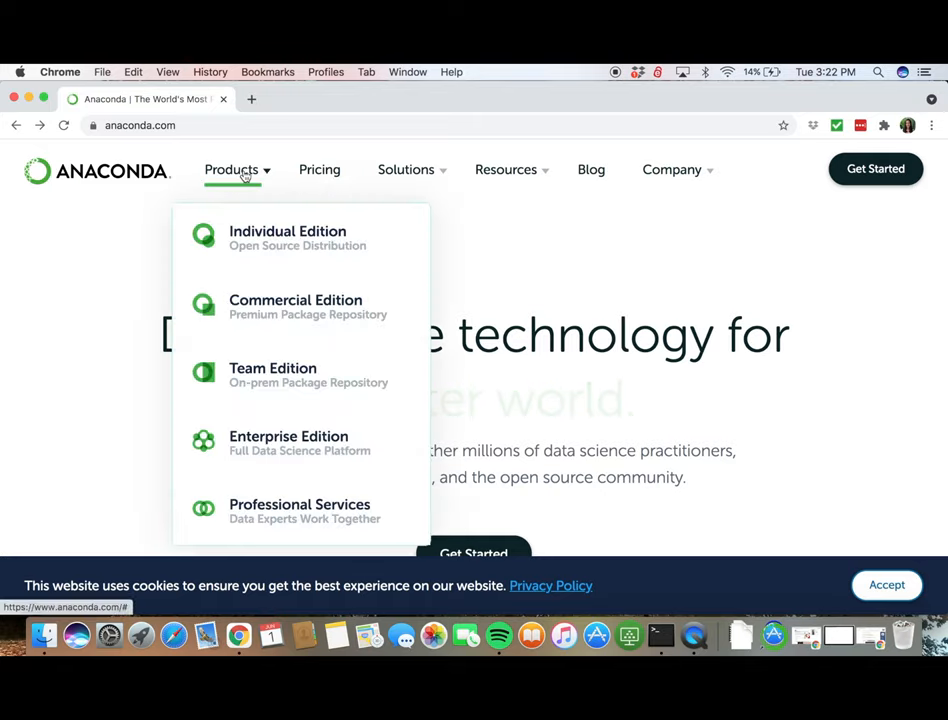
pyautogui.click(288, 236)
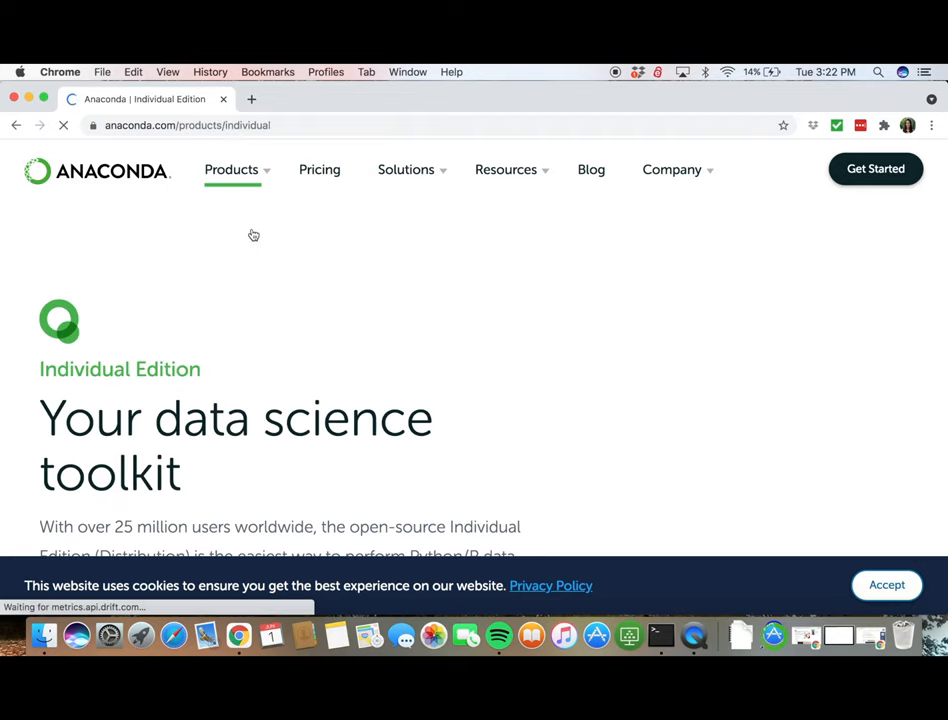
pyautogui.scroll(-3)
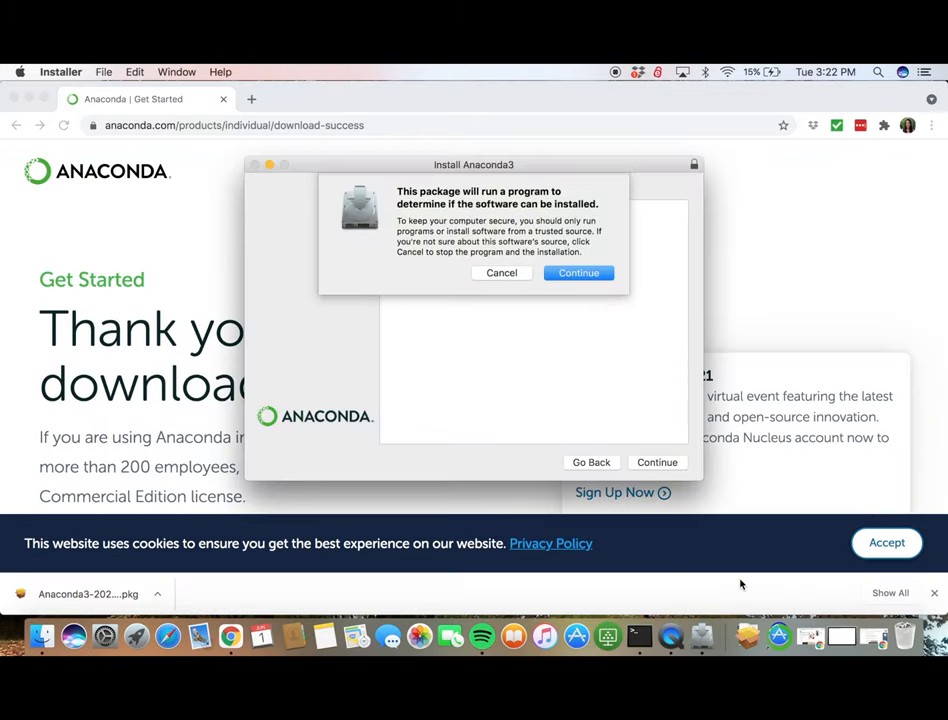
# - Allow the Anaconda3 installer to run its 'can be installed' compatibility check
pyautogui.click(578, 272)
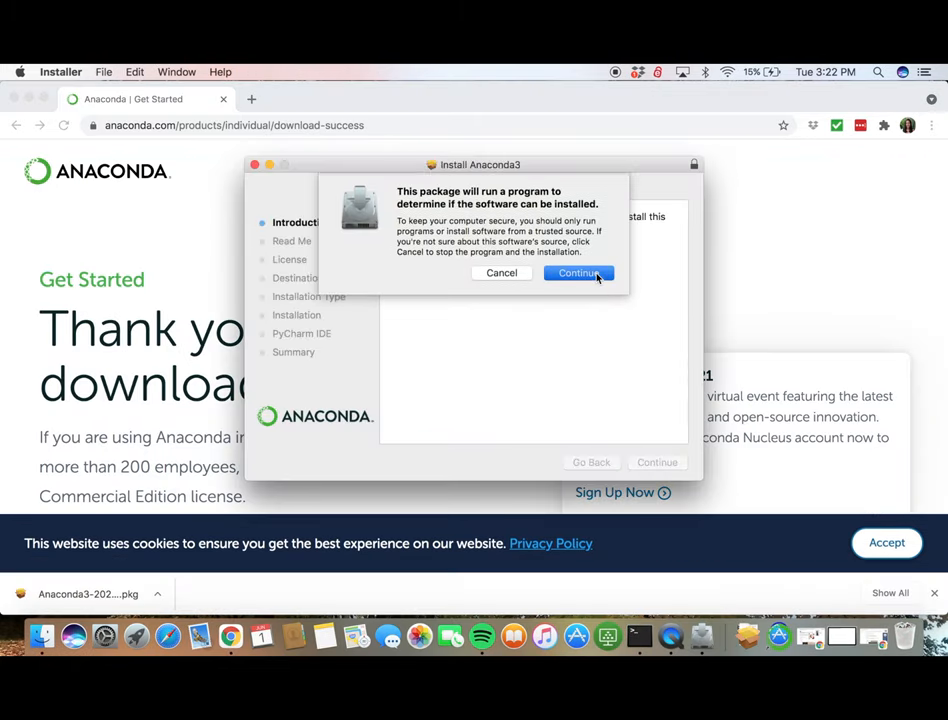
pyautogui.click(580, 272)
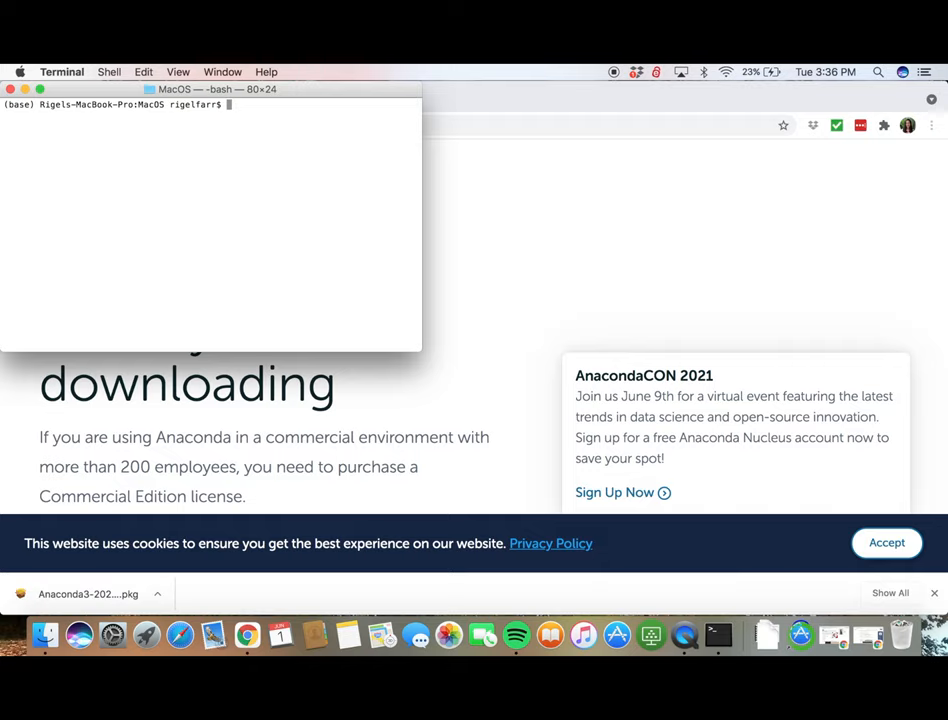
# - Install sckernel with pip and register its Jupyter kernelspec via 'python -m sckernel.install'
pyautogui.write('pip install')
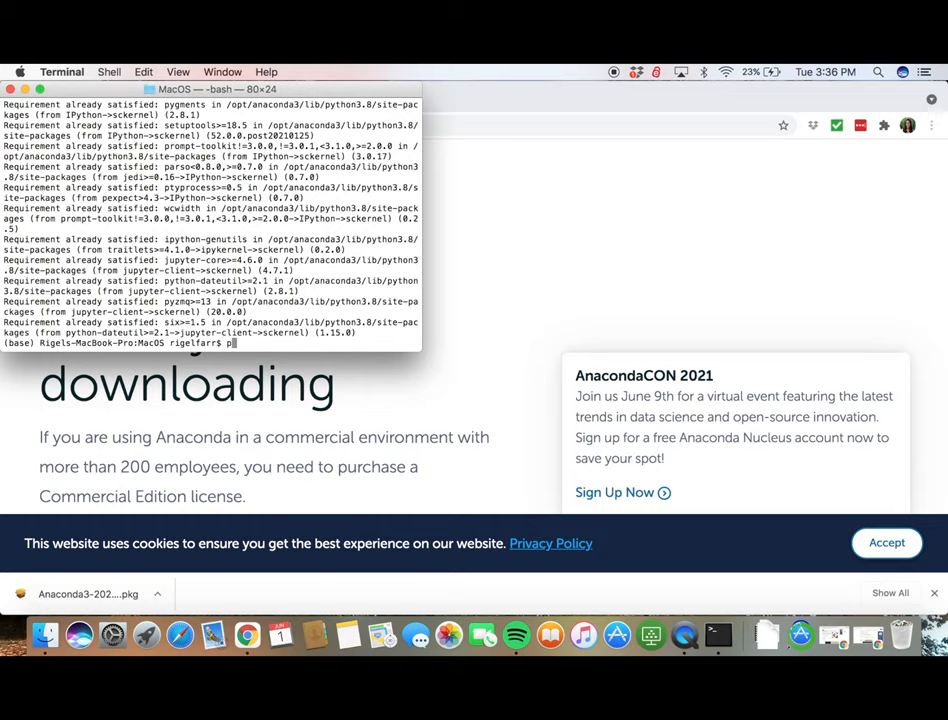
pyautogui.write('ython -m sckernel.install')
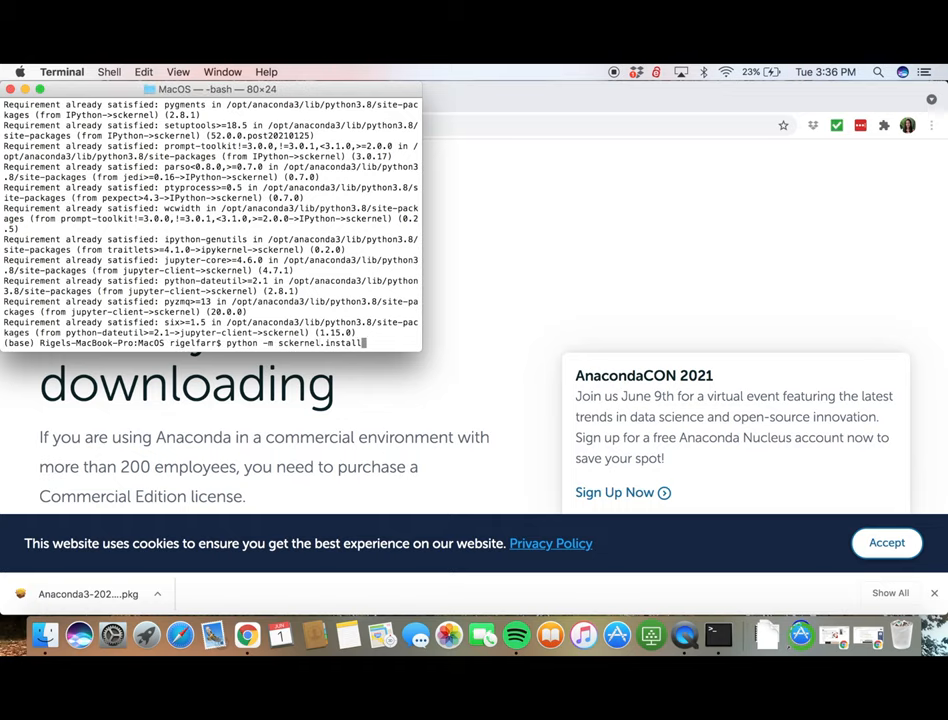
pyautogui.press('Return')
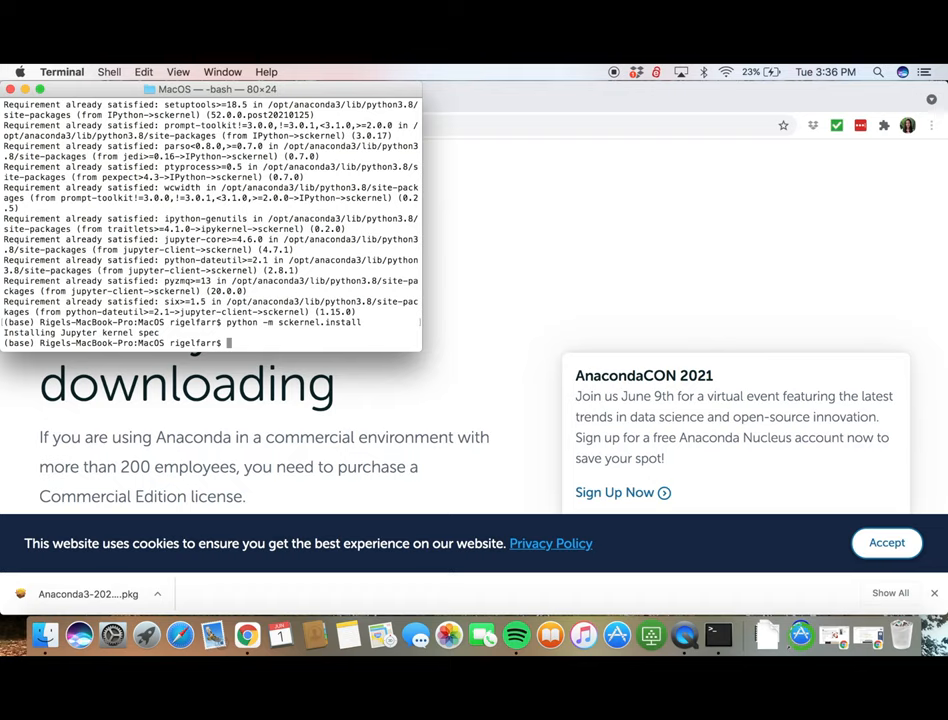
pyautogui.write('pyt')
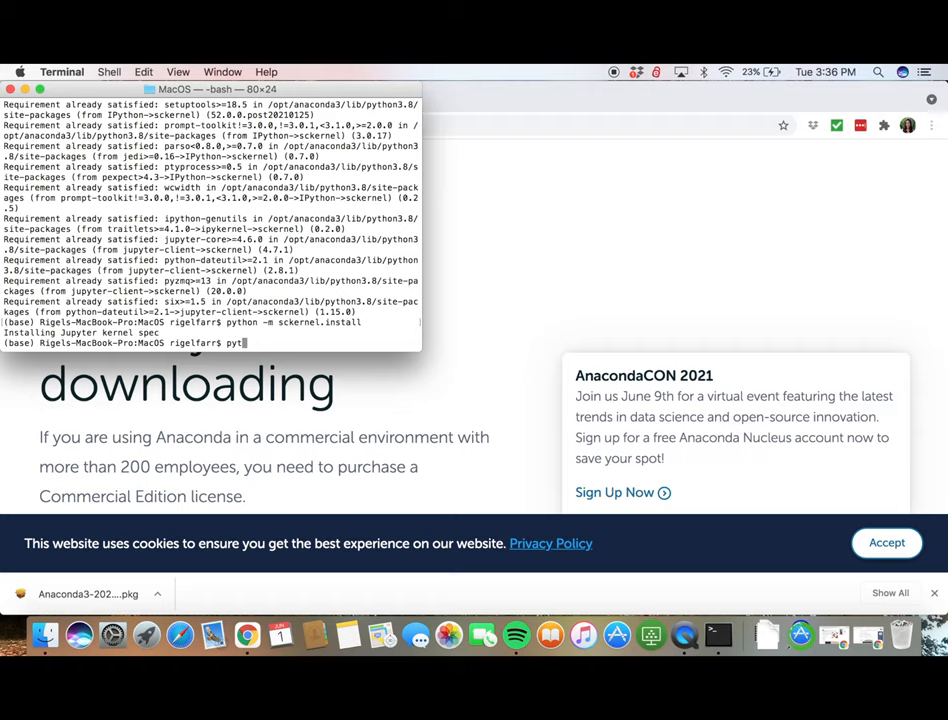
# - In Python, print sys.executable to confirm the interpreter is /opt/anaconda3/bin/python
pyautogui.press('Return')
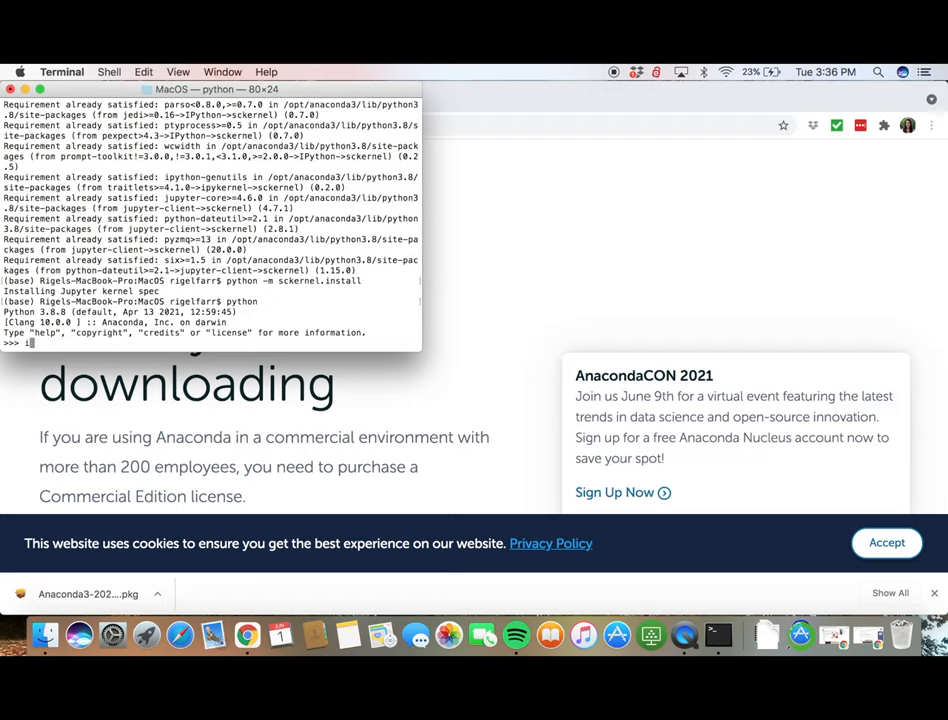
pyautogui.write('import sys')
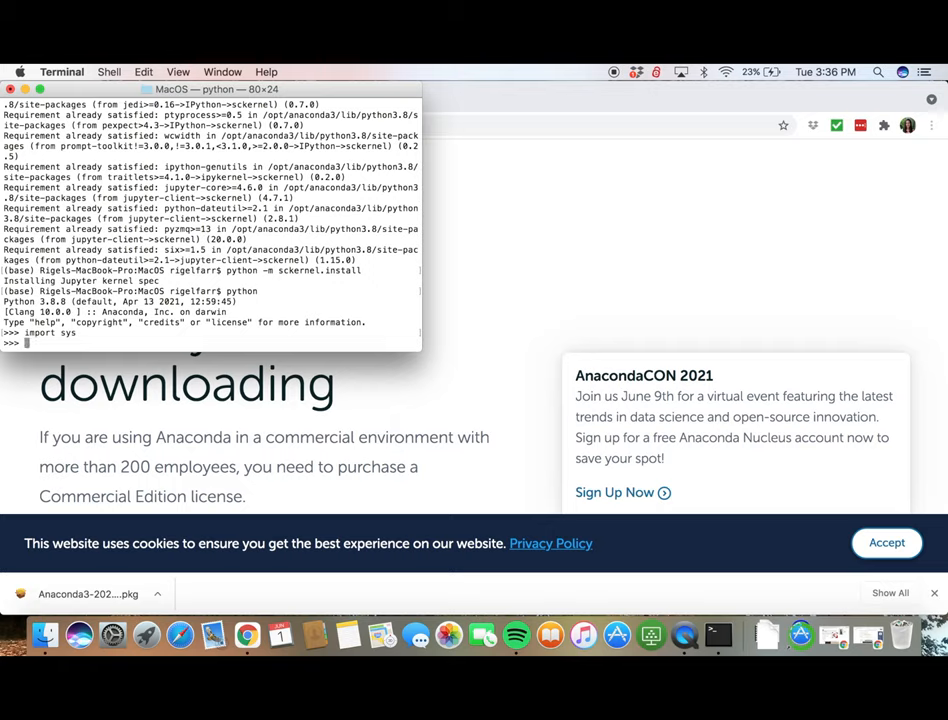
pyautogui.write('print(sys.')
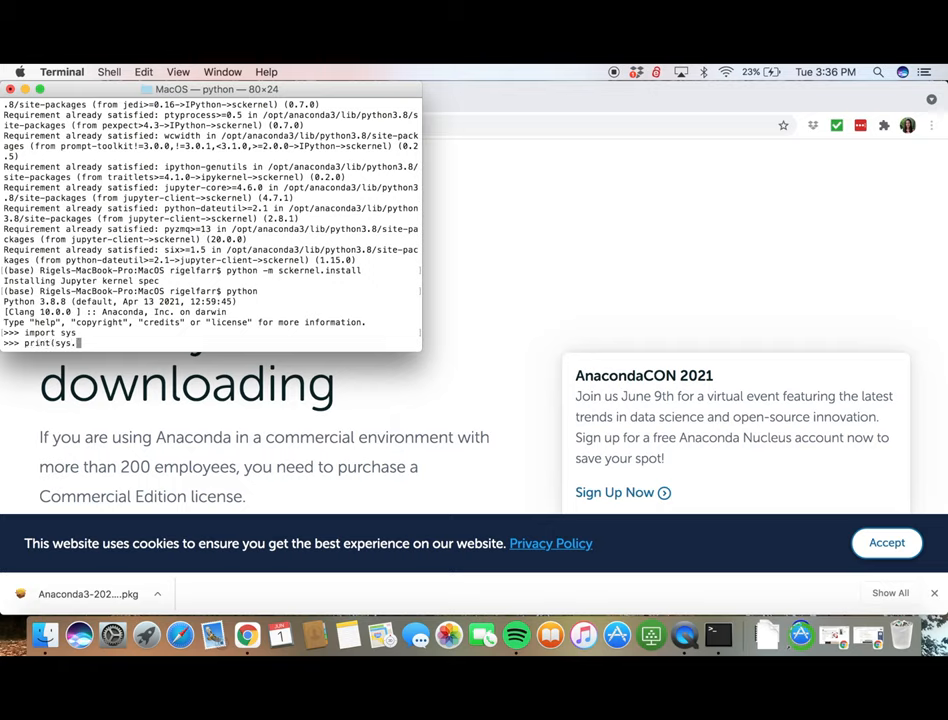
pyautogui.write('executable')
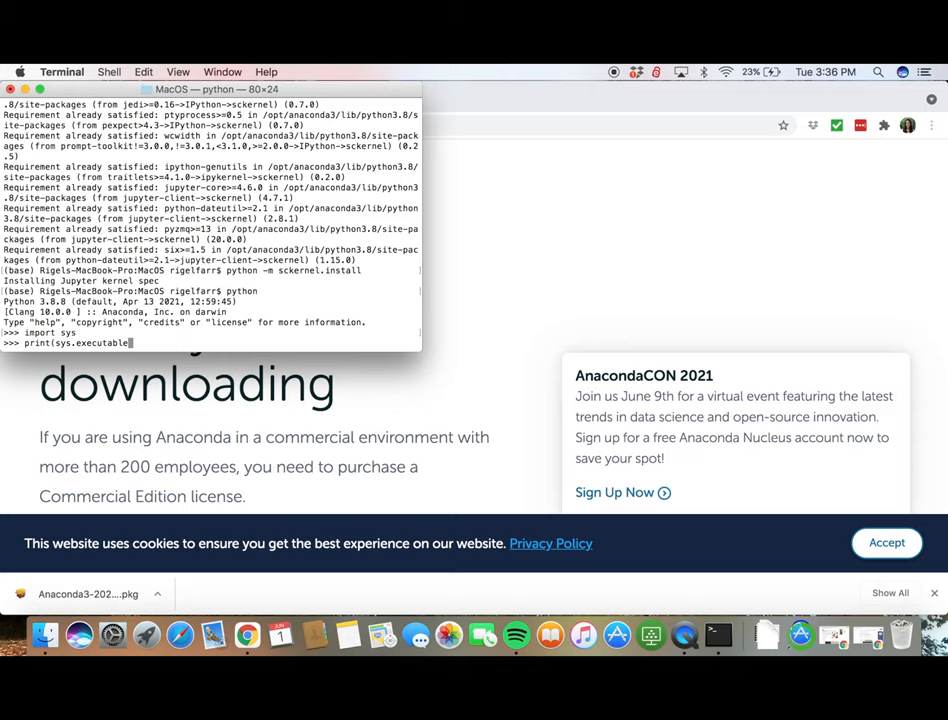
pyautogui.press('Return')
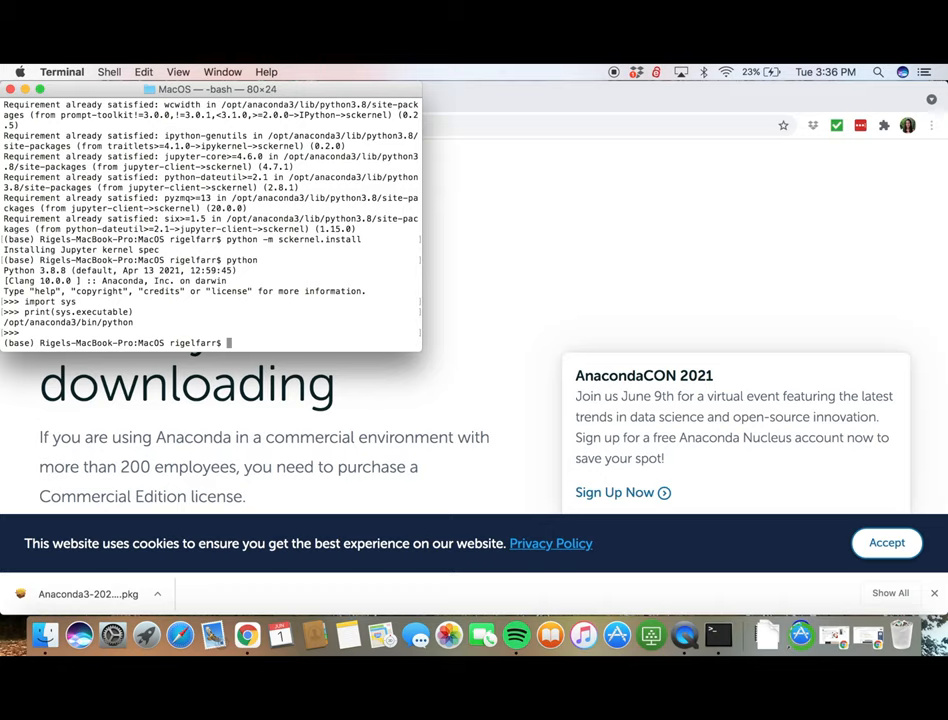
pyautogui.write('open .')
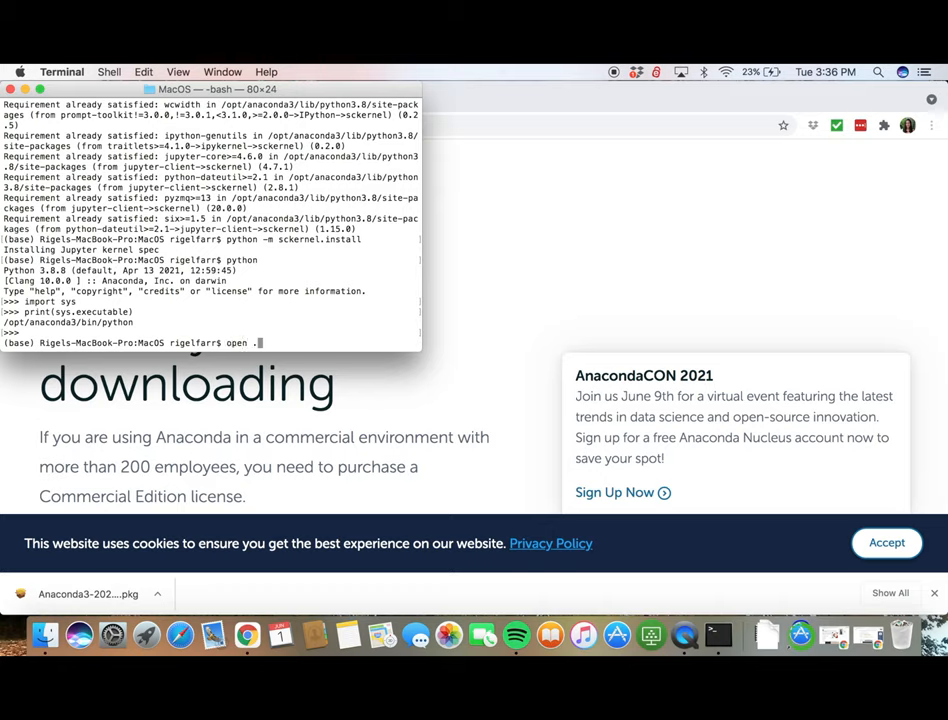
# - Reveal the root folder in Finder with 'open /' and scroll to Applications
pyautogui.write('/')
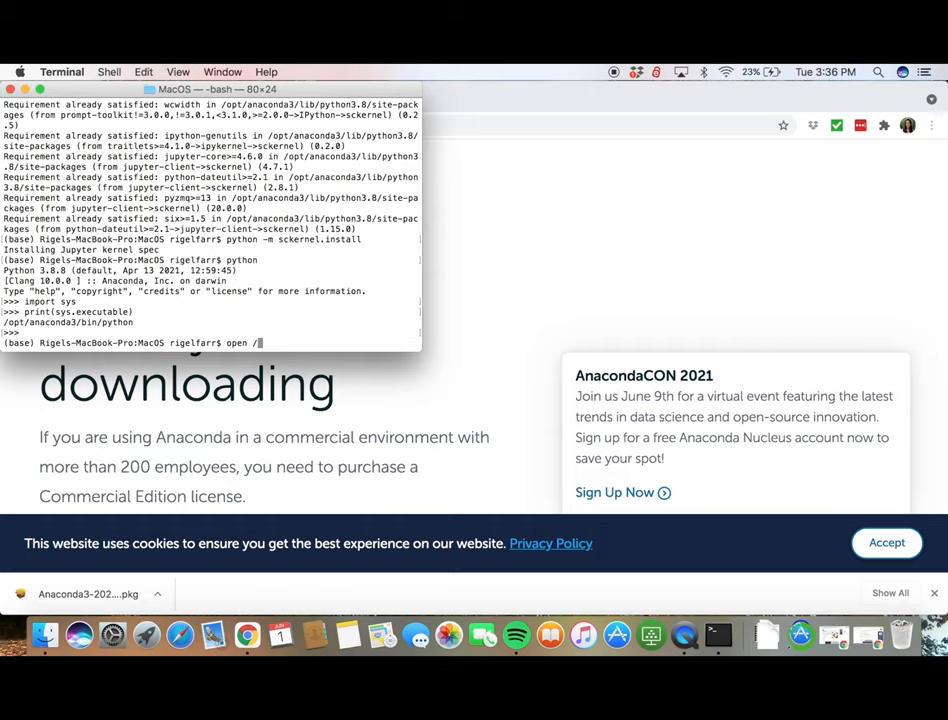
pyautogui.press('Return')
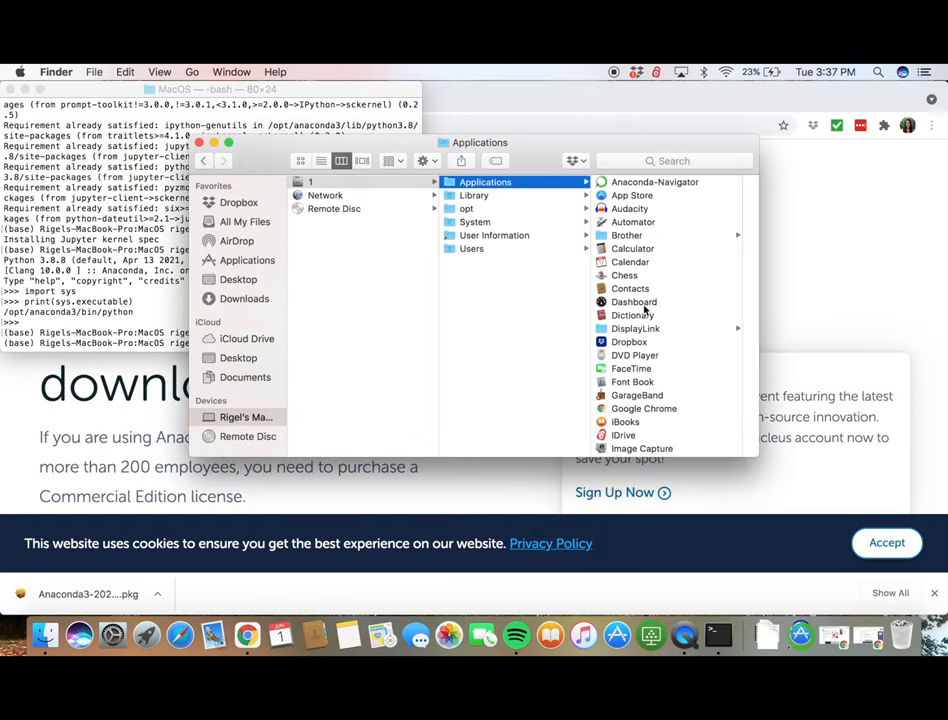
pyautogui.scroll(-3)
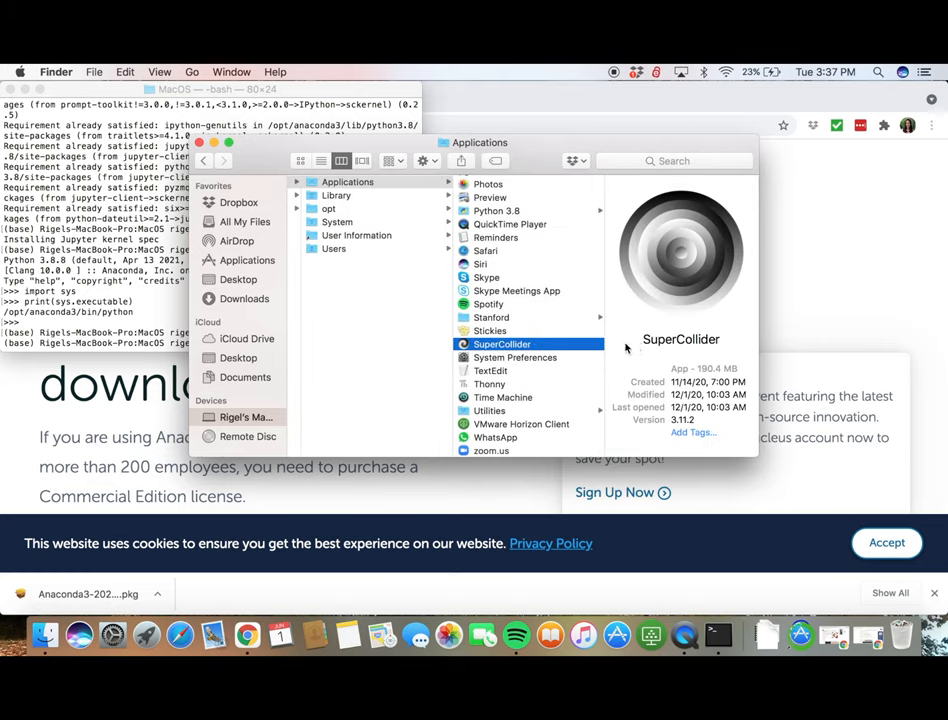
# - Show SuperCollider.app's package contents and go into Contents/MacOS where sclang lives
pyautogui.rightClick(502, 344)
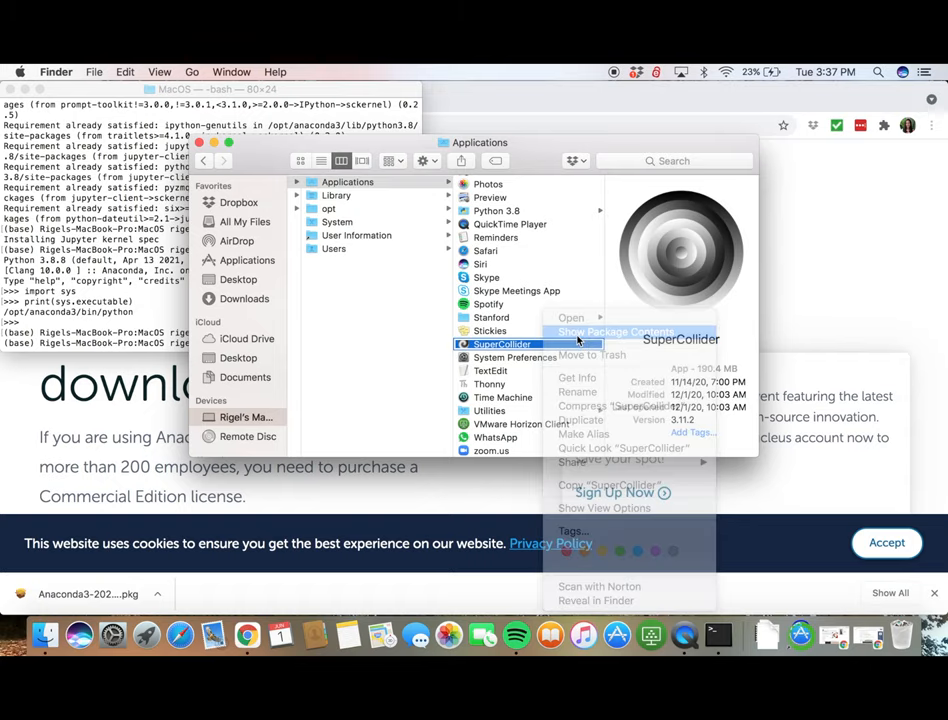
pyautogui.click(616, 332)
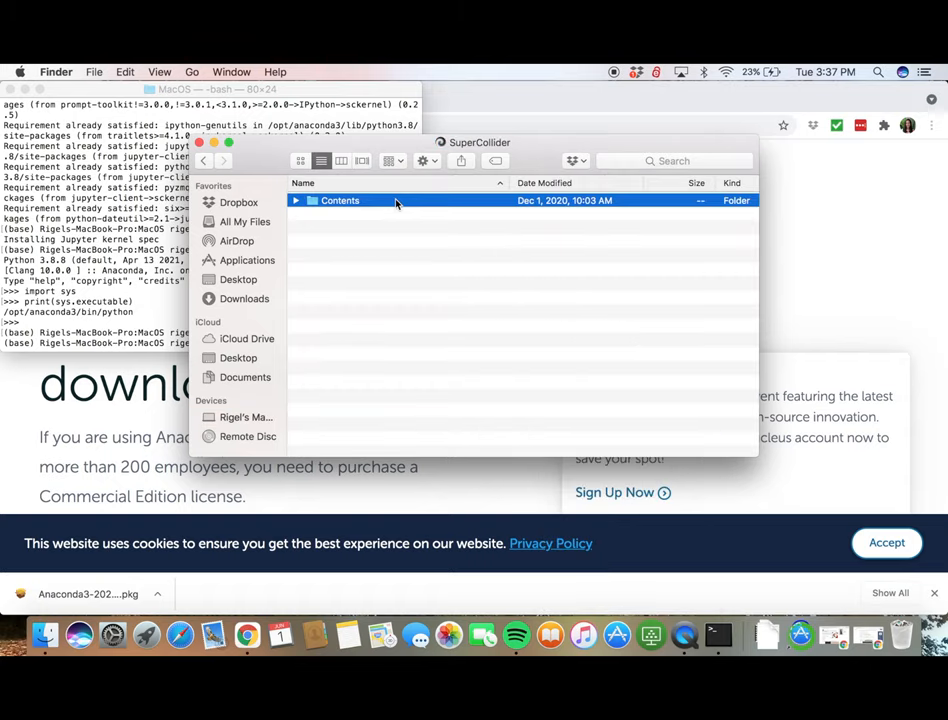
pyautogui.doubleClick(340, 200)
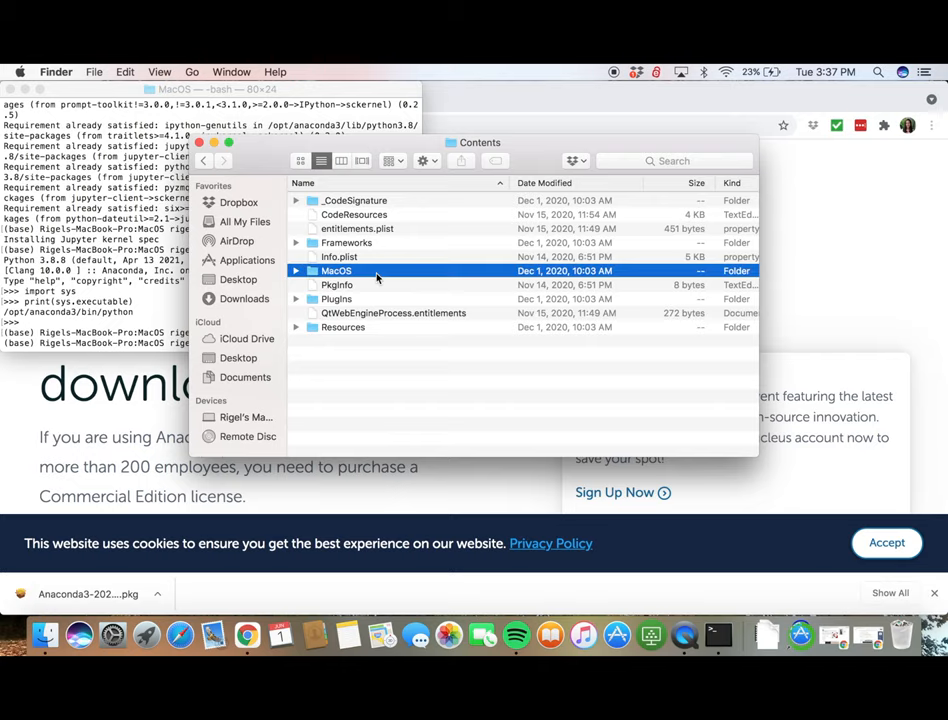
pyautogui.doubleClick(336, 270)
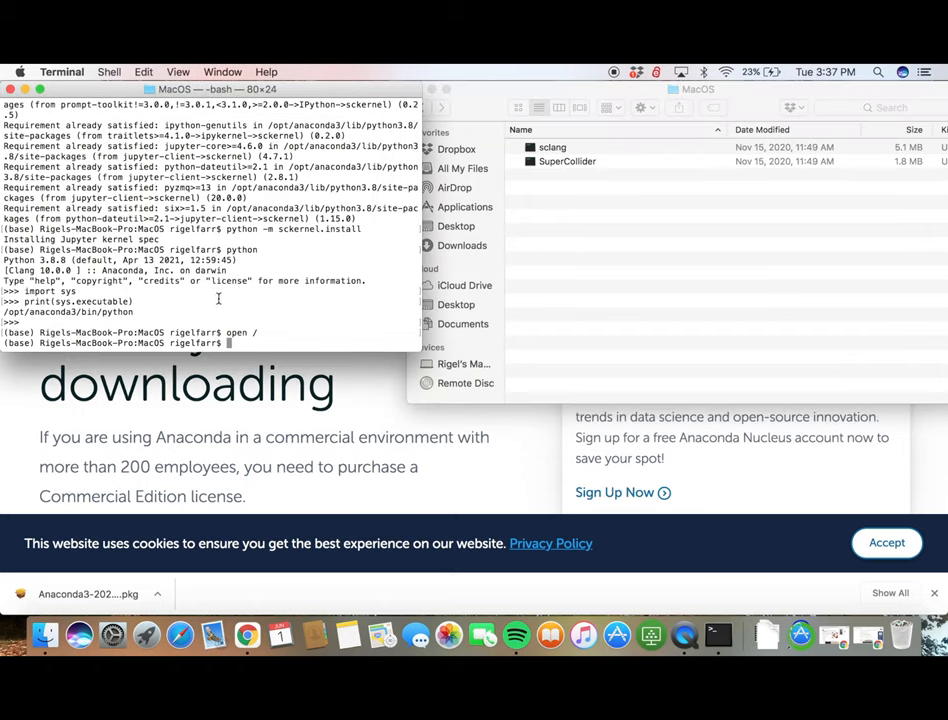
# - Start the sckernel.config command with -p set to /opt/anaconda3/bin/python
pyautogui.write('python -')
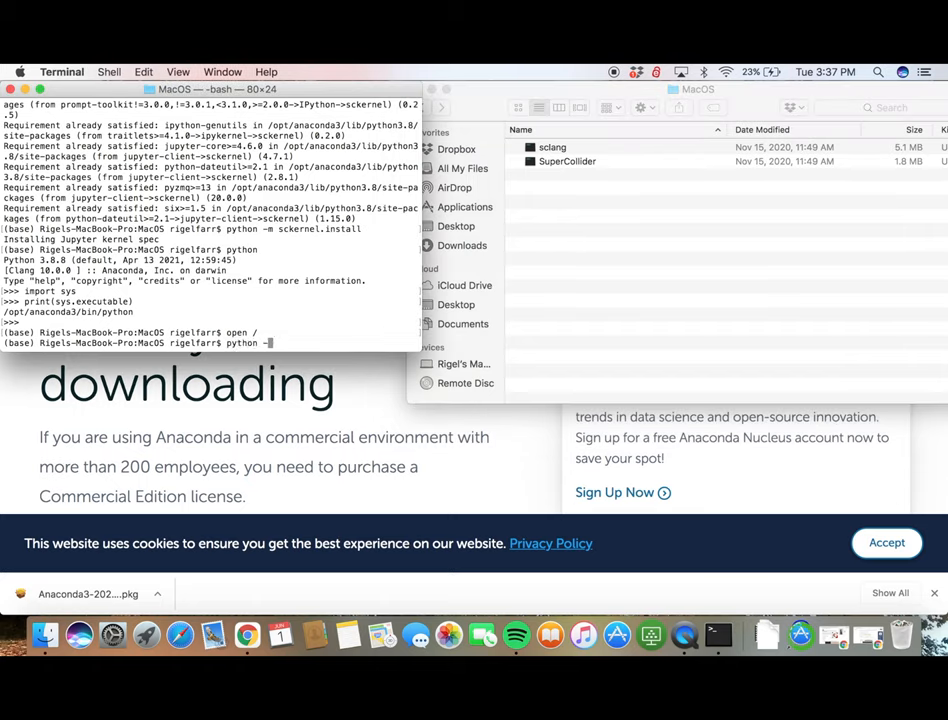
pyautogui.write('sckernel.conf')
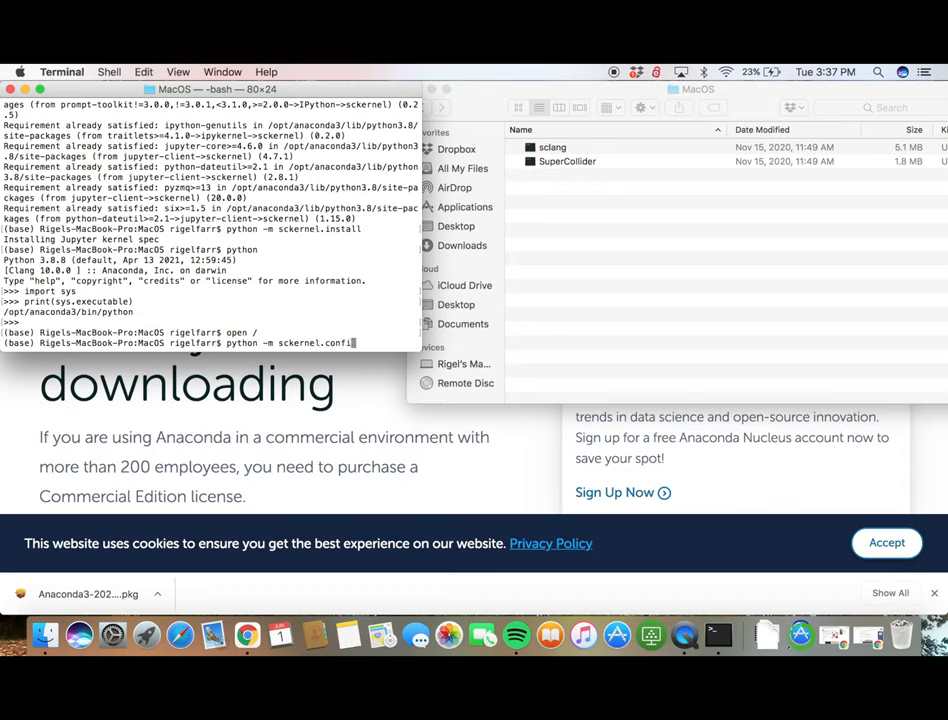
pyautogui.write('ig')
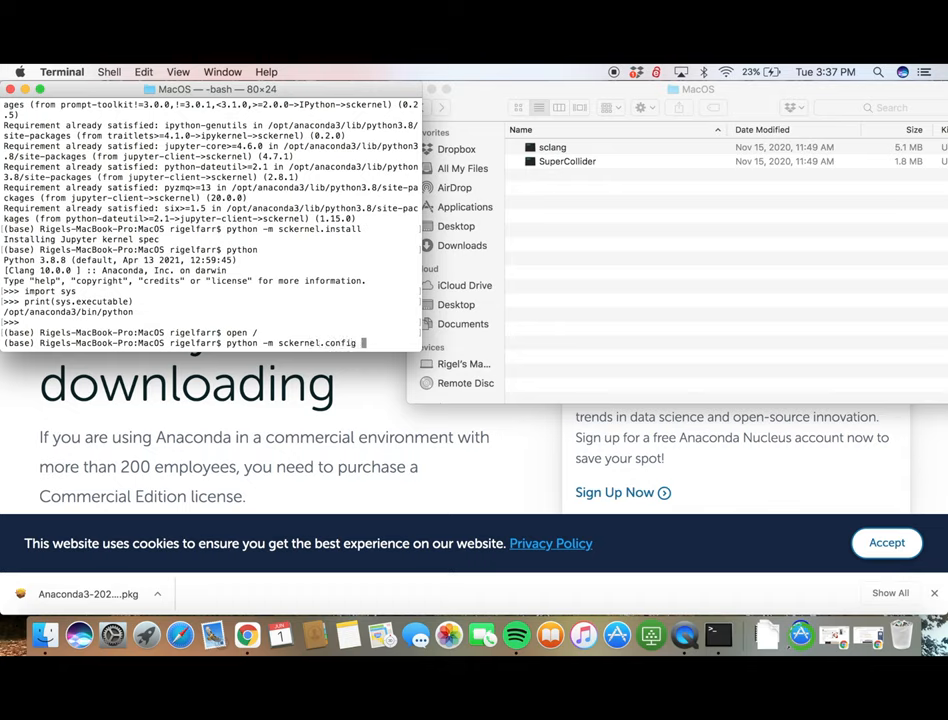
pyautogui.write('-p')
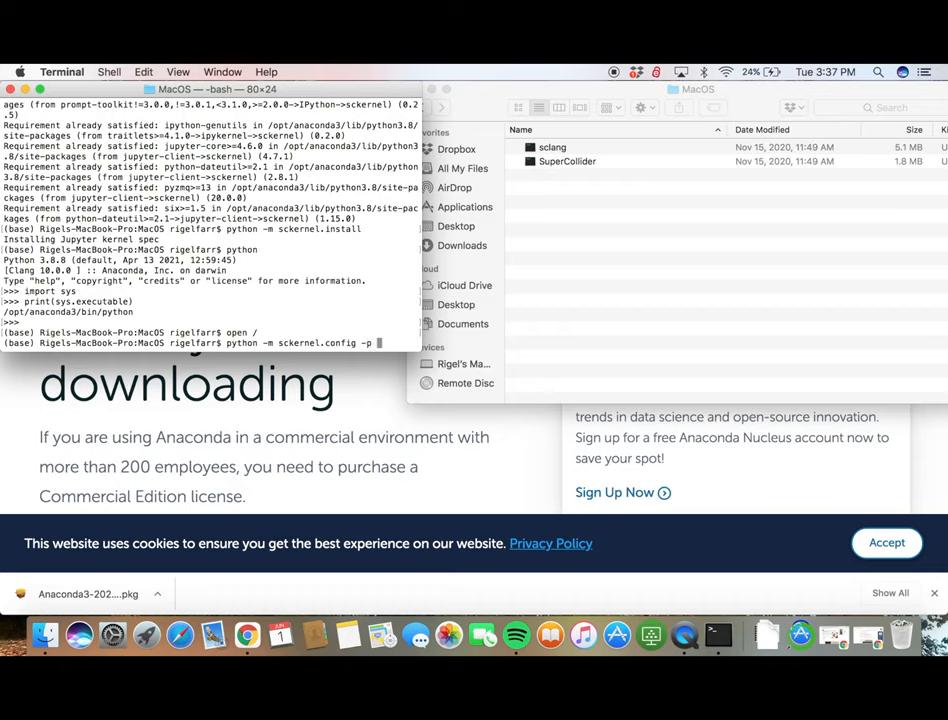
pyautogui.write('"')
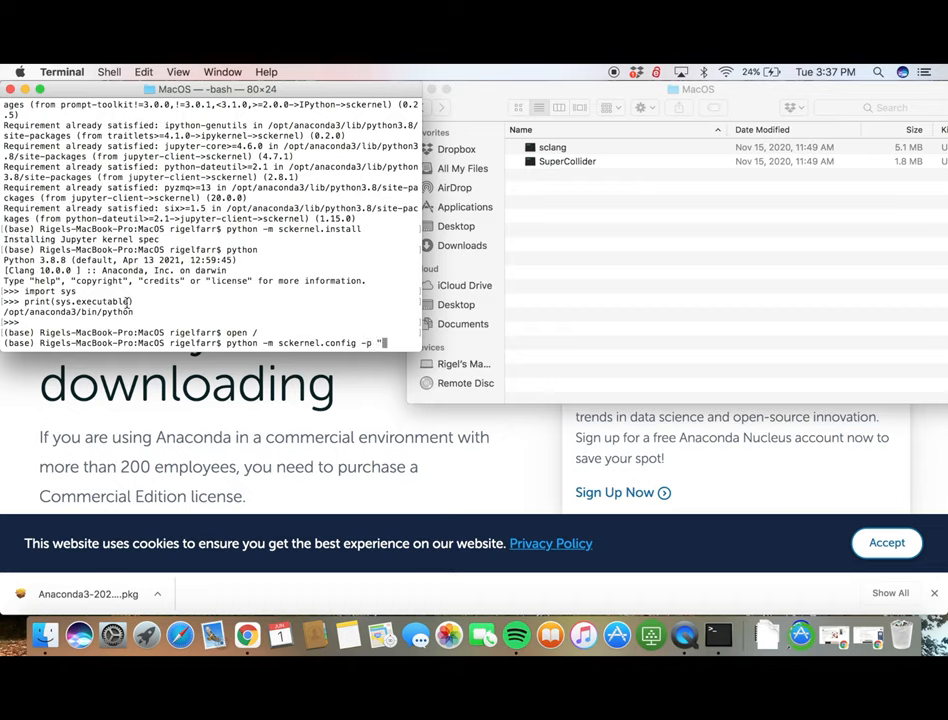
pyautogui.doubleClick(68, 312)
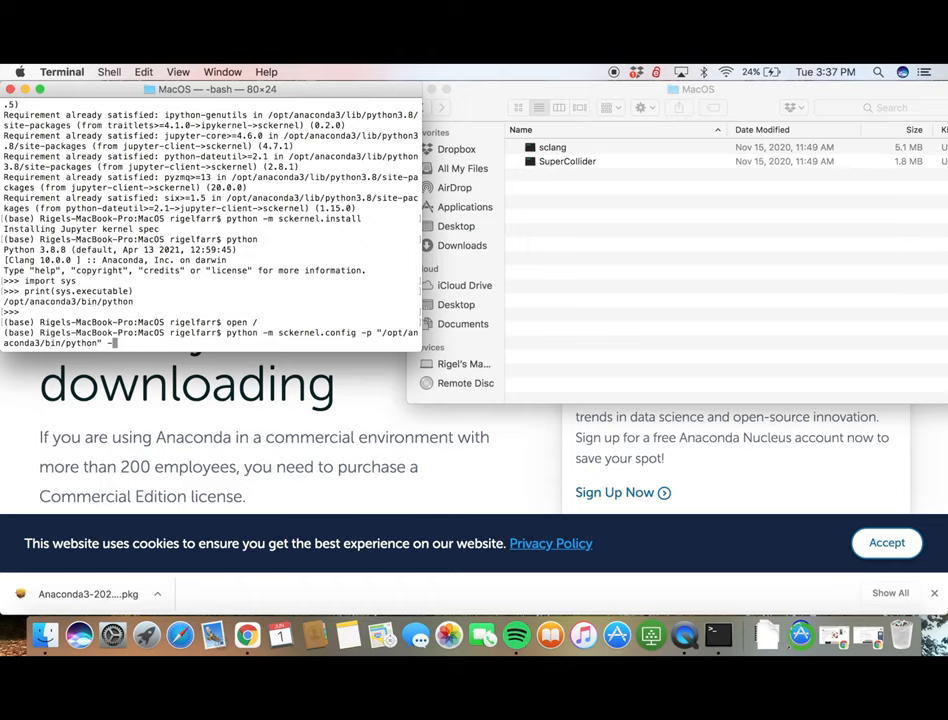
# - Add -s /Applications/SuperCollider.app/Contents/MacOS/sclang, write the config, and start anaconda-navigator
pyautogui.write('s')
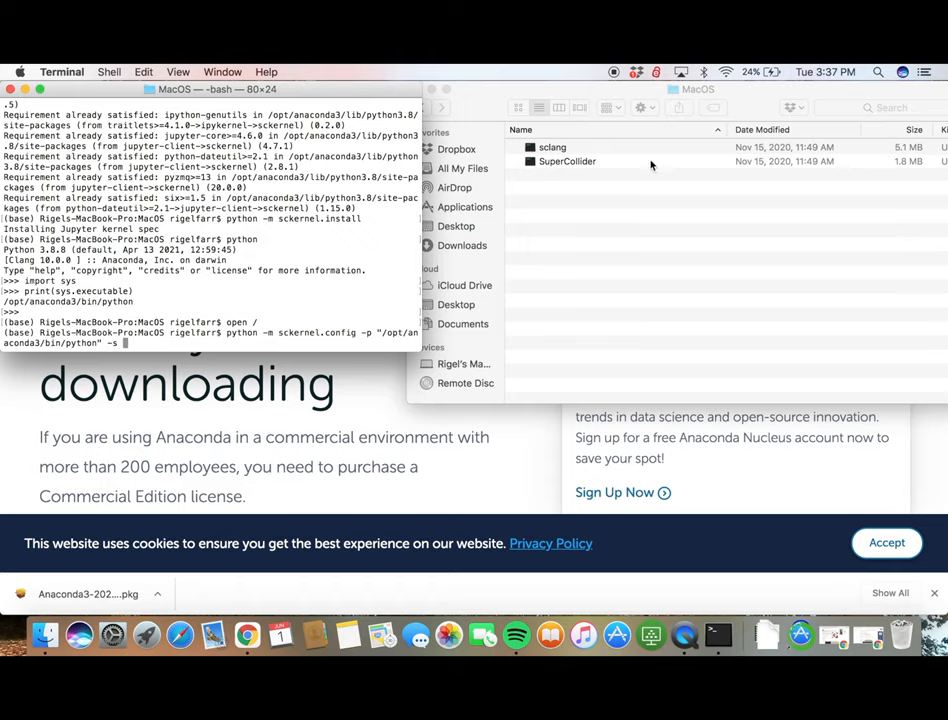
pyautogui.click(552, 148)
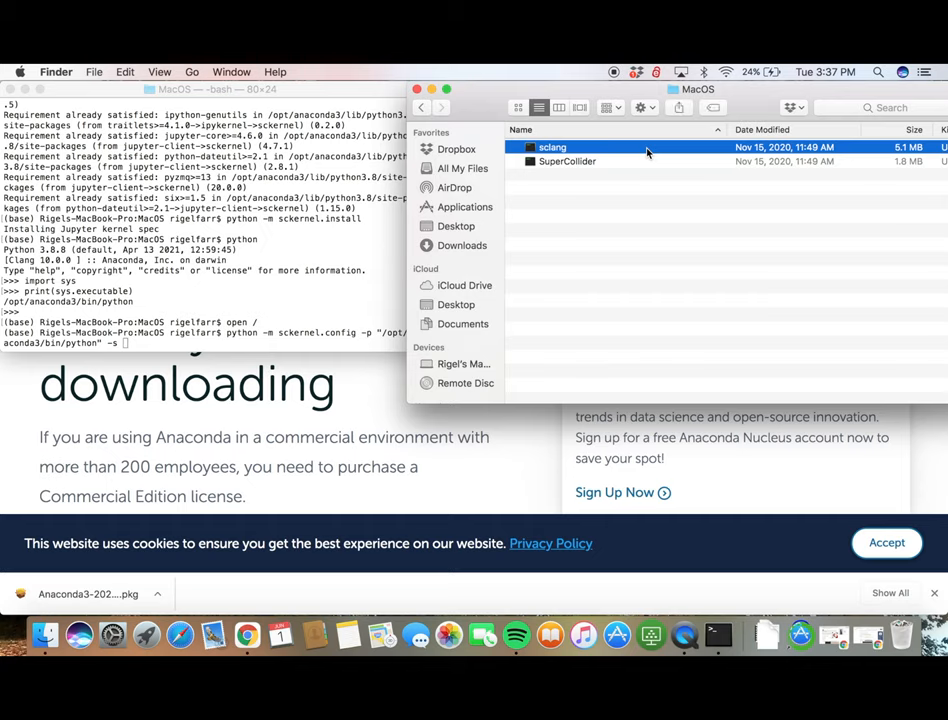
pyautogui.rightClick(552, 148)
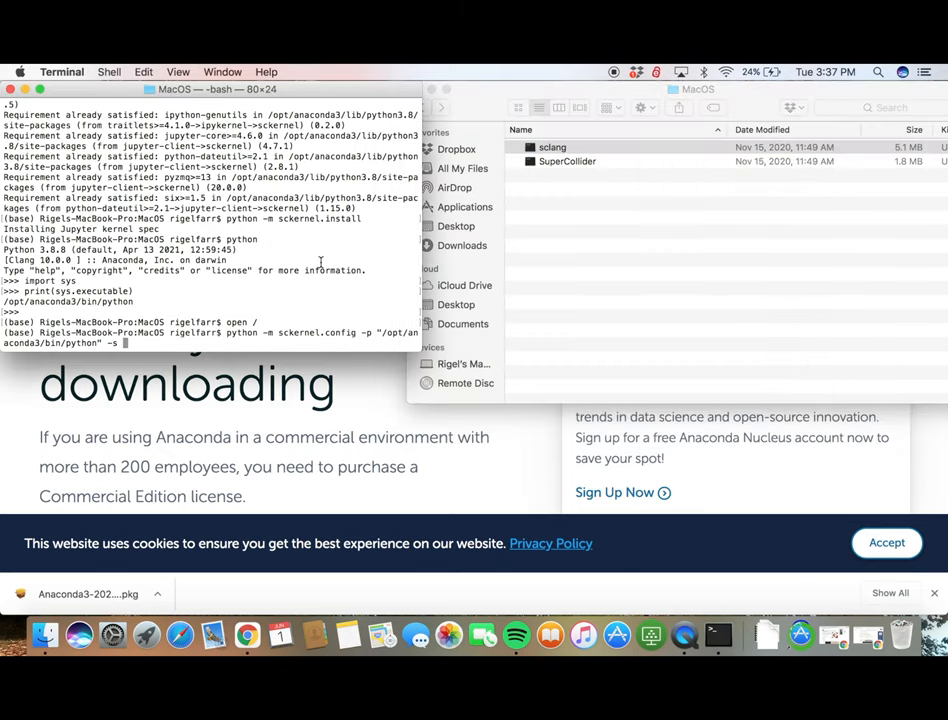
pyautogui.write('/Applications/SuperCollider.app/Contents/MacOS/sclang"')
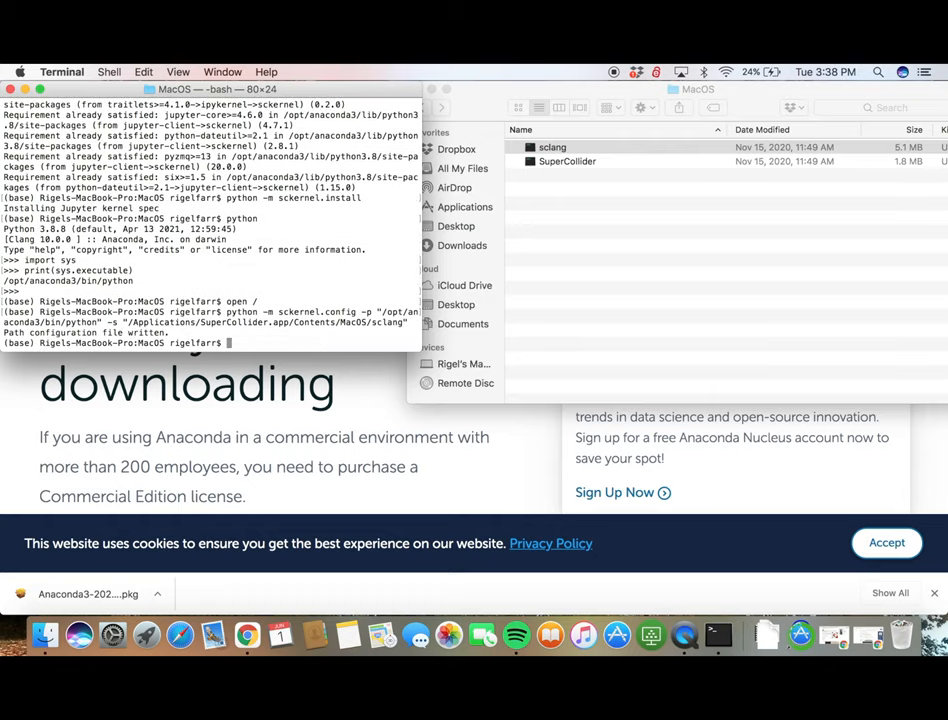
pyautogui.write('anaconda-Navigator')
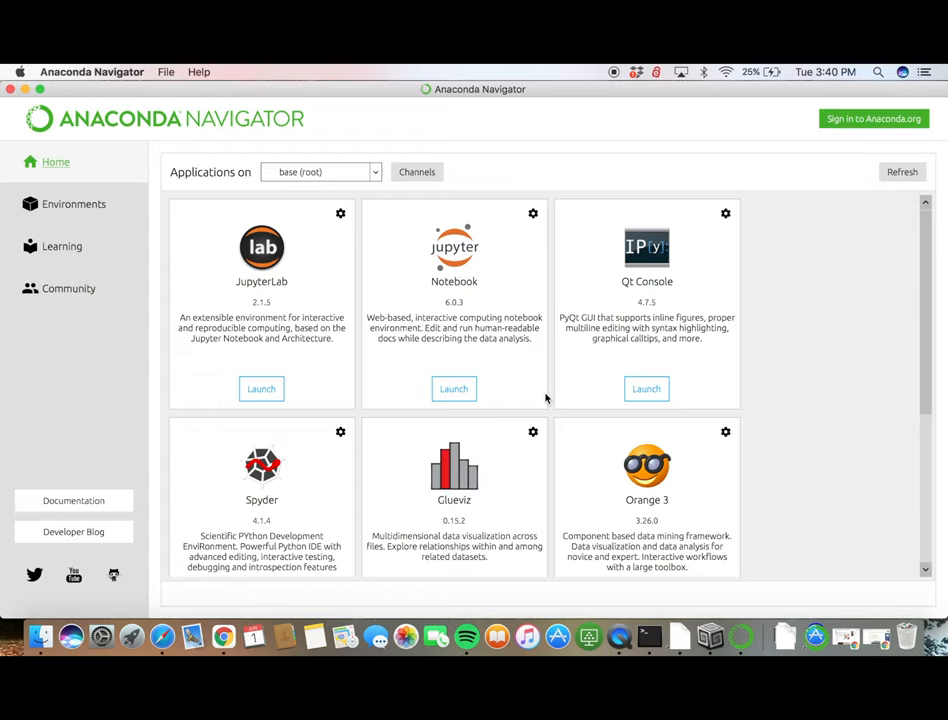
# - Launch Jupyter Notebook, create an SC_Kernel notebook, and enter '3 +' in its first cell
pyautogui.click(452, 388)
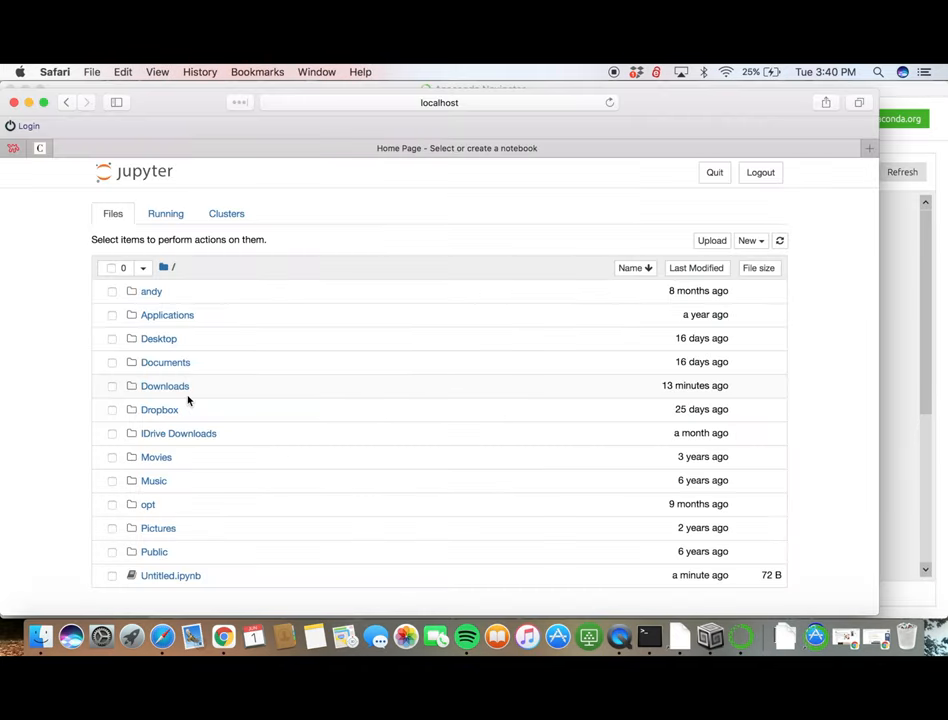
pyautogui.moveTo(750, 240)
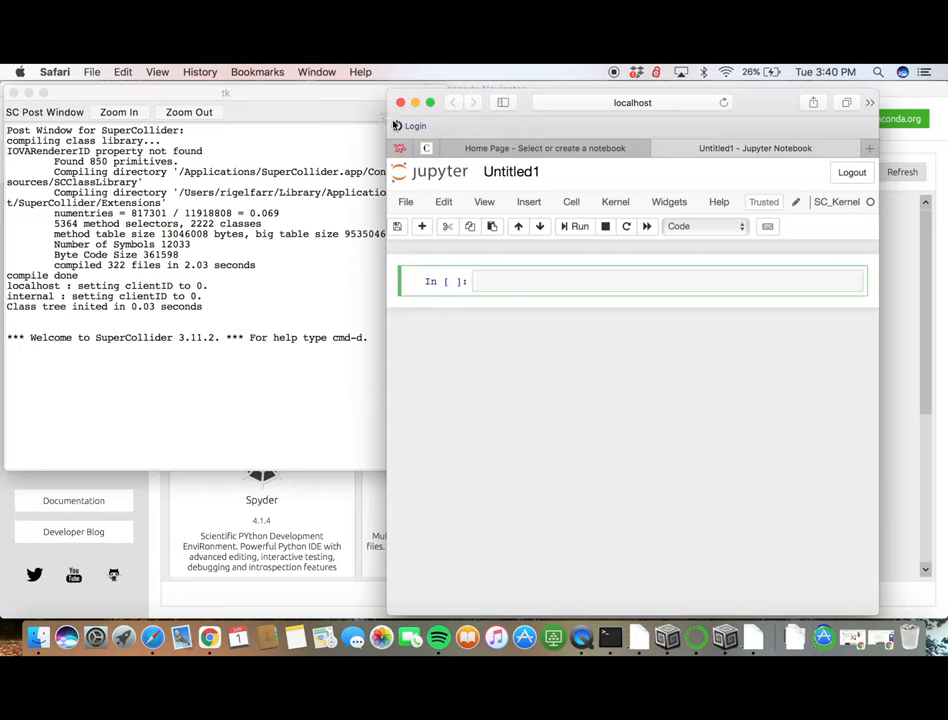
pyautogui.write('3 +')
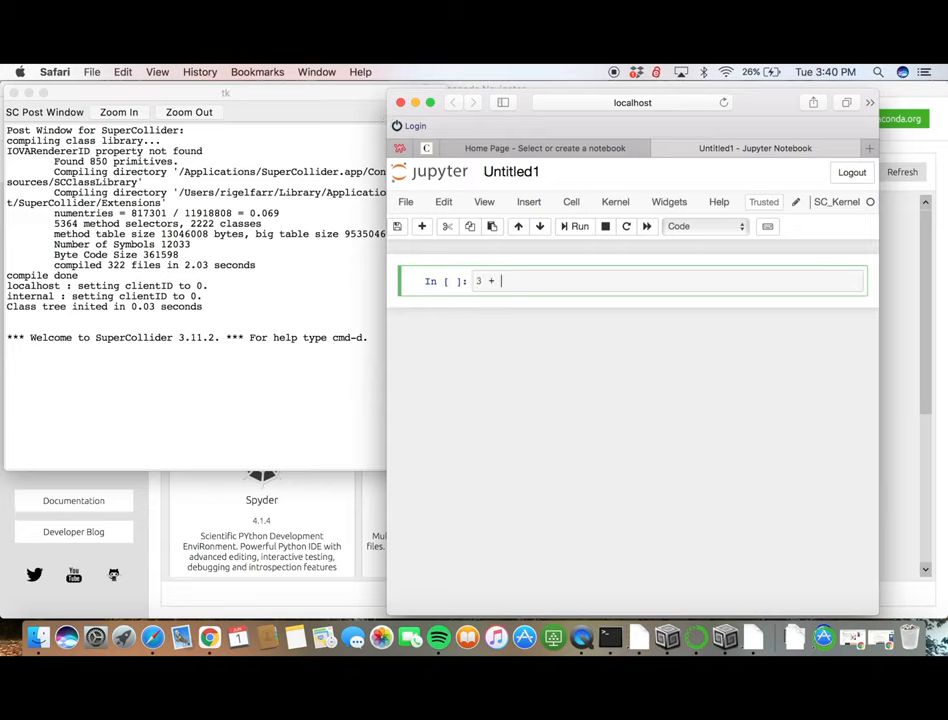